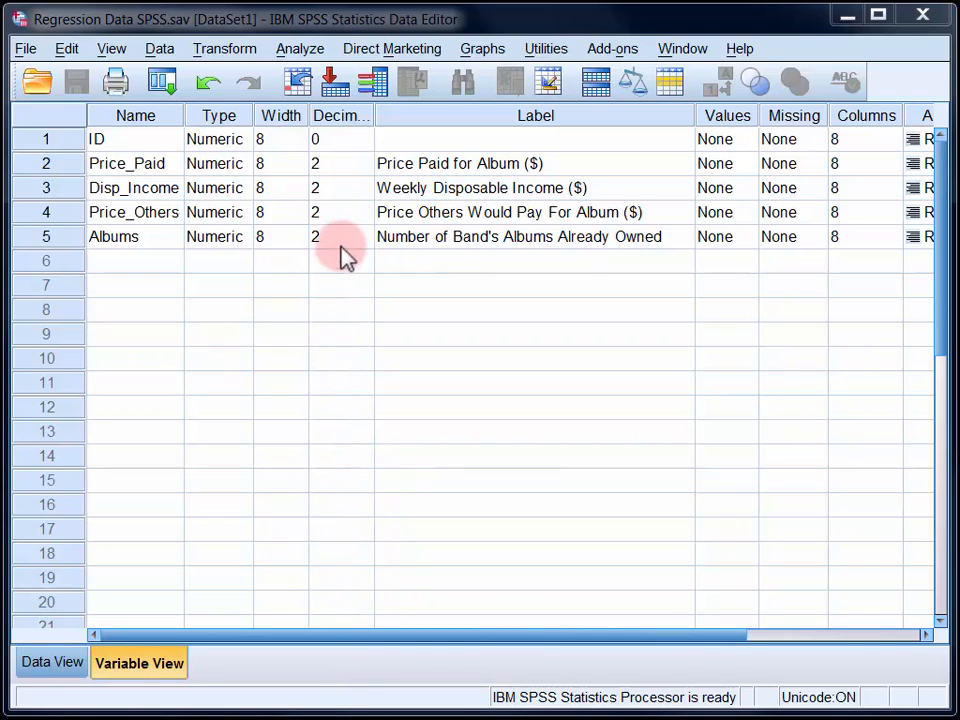
{"action": "mouse_move", "coordinate": [360, 170]}
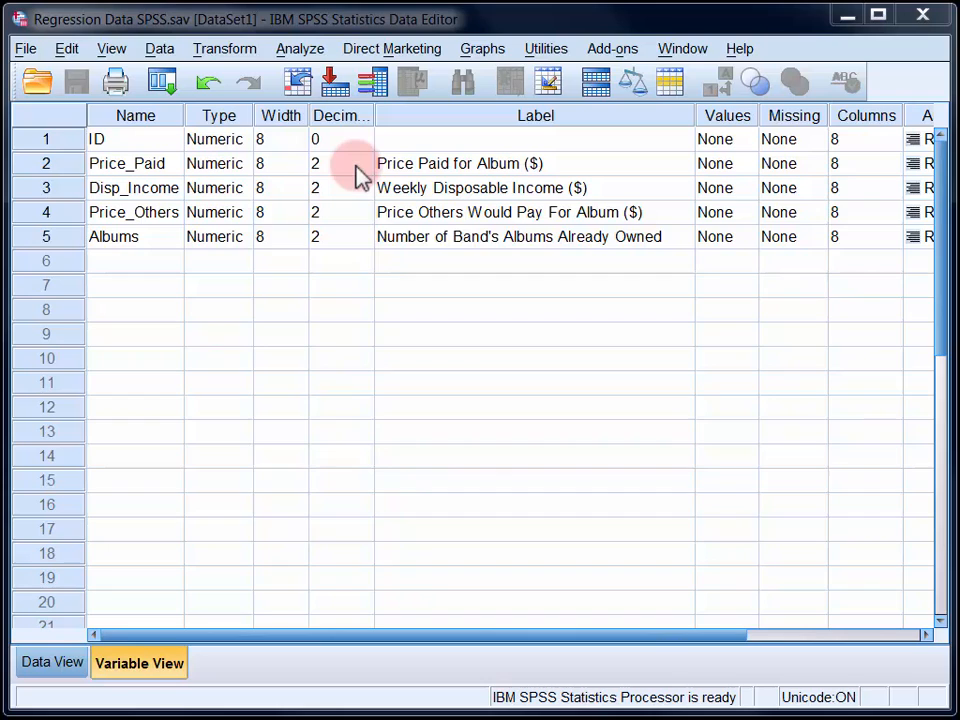
{"action": "mouse_move", "coordinate": [360, 198]}
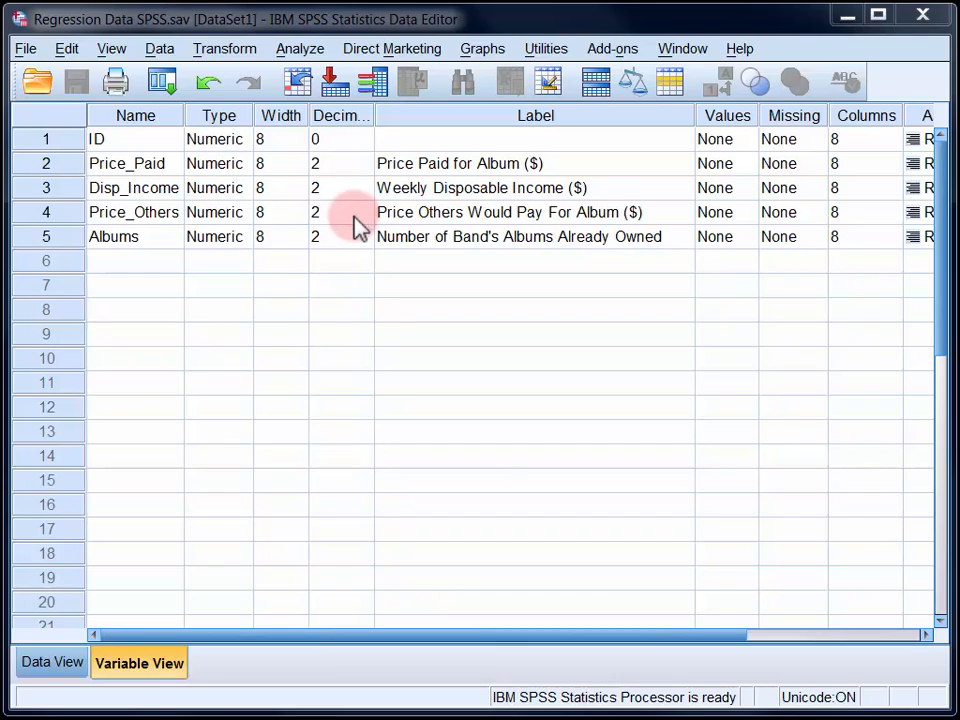
{"action": "mouse_move", "coordinate": [358, 240]}
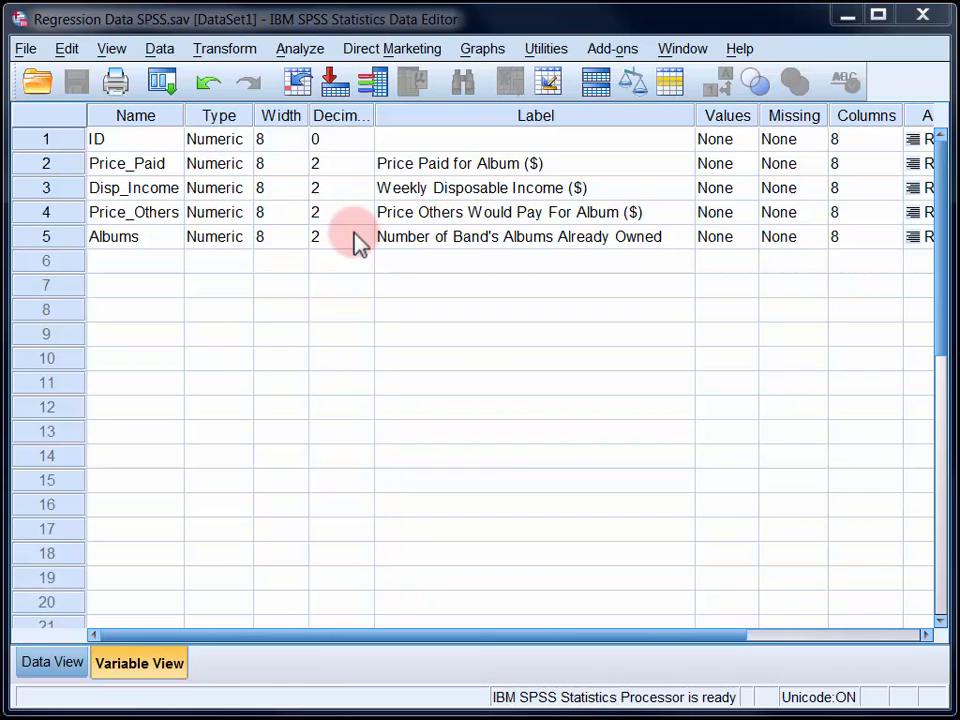
- Switch the Data Editor to show the actual case values
{"action": "left_click", "coordinate": [52, 662]}
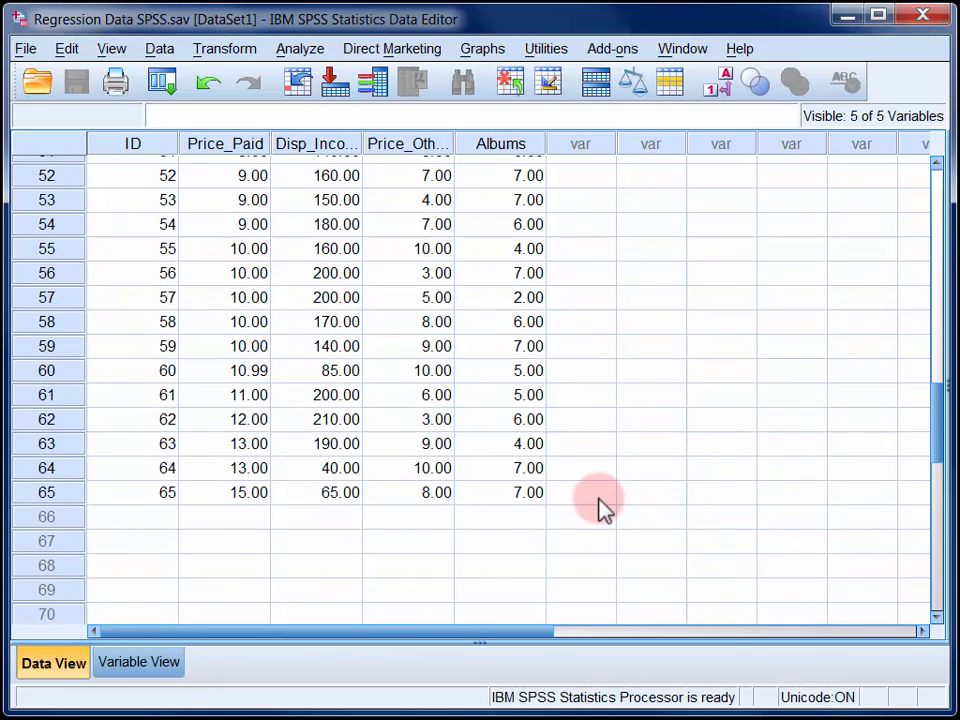
{"action": "mouse_move", "coordinate": [444, 376]}
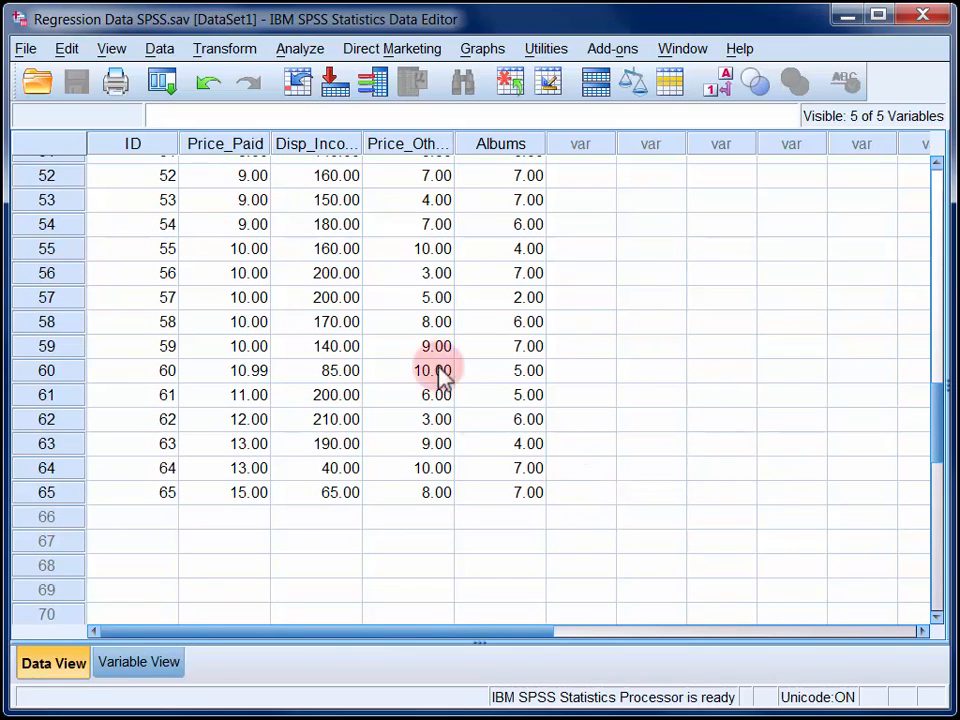
- Start a linear regression with Price_Paid as the dependent variable
{"action": "left_click", "coordinate": [300, 48]}
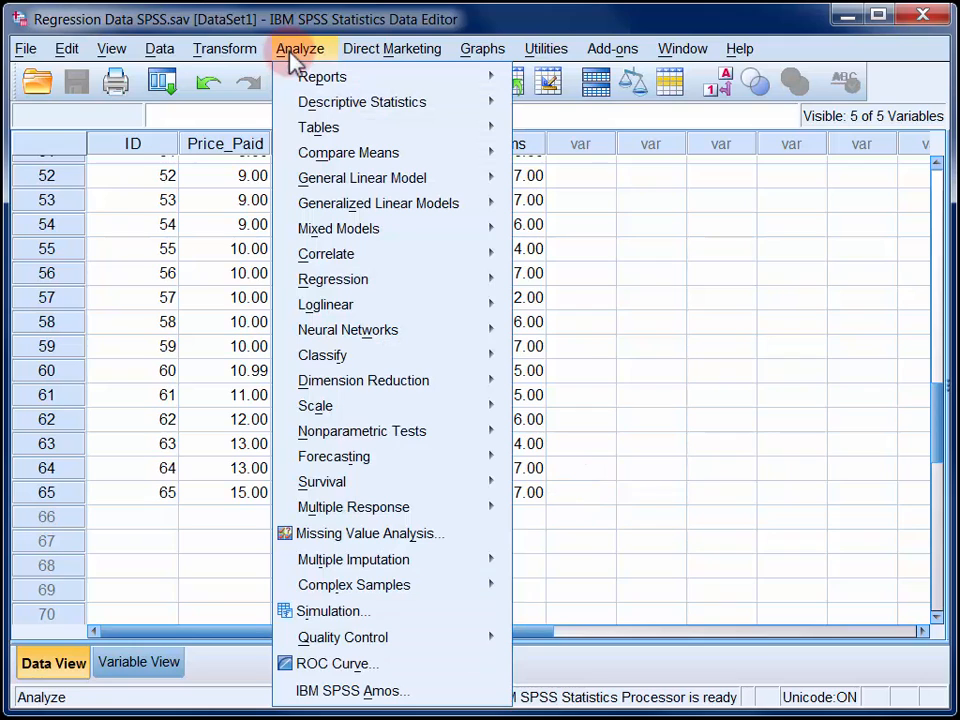
{"action": "left_click", "coordinate": [332, 280]}
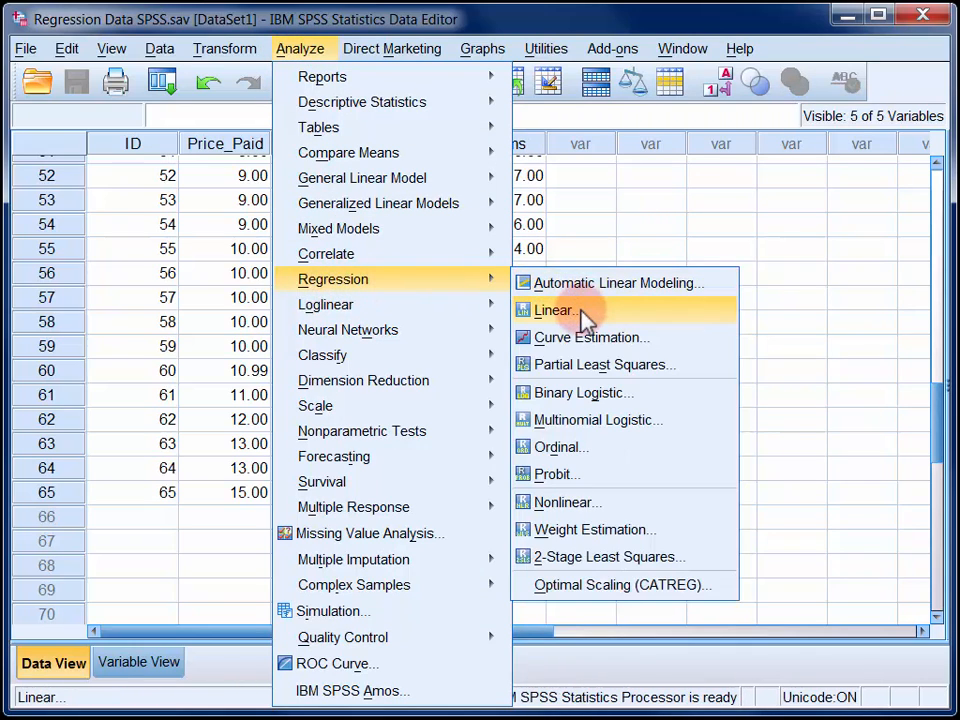
{"action": "left_click", "coordinate": [556, 308]}
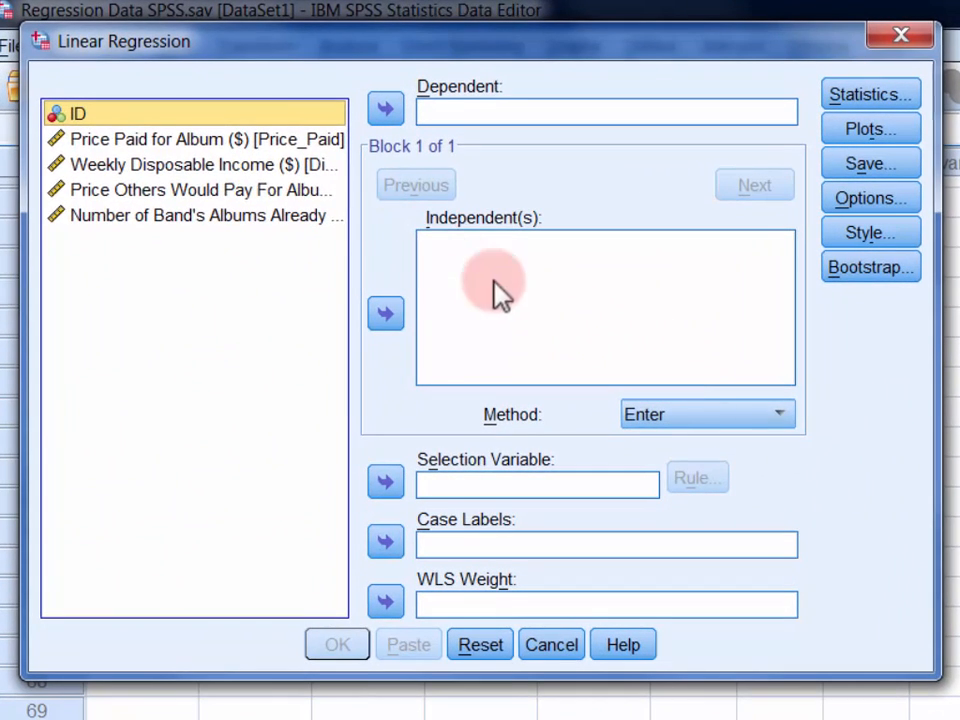
{"action": "left_click", "coordinate": [196, 140]}
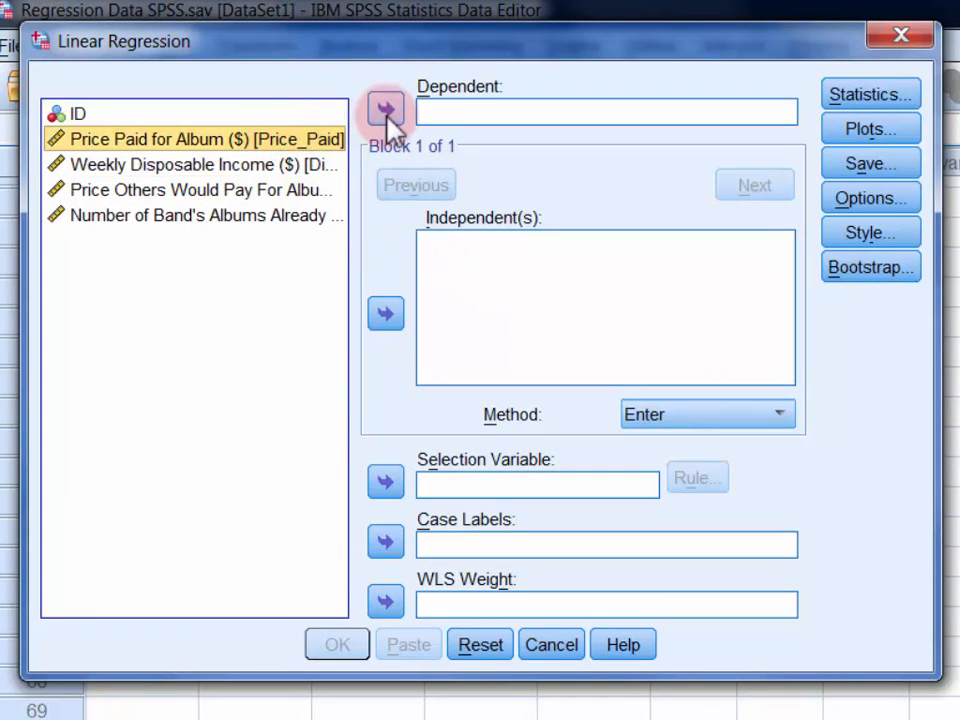
{"action": "left_click", "coordinate": [386, 112]}
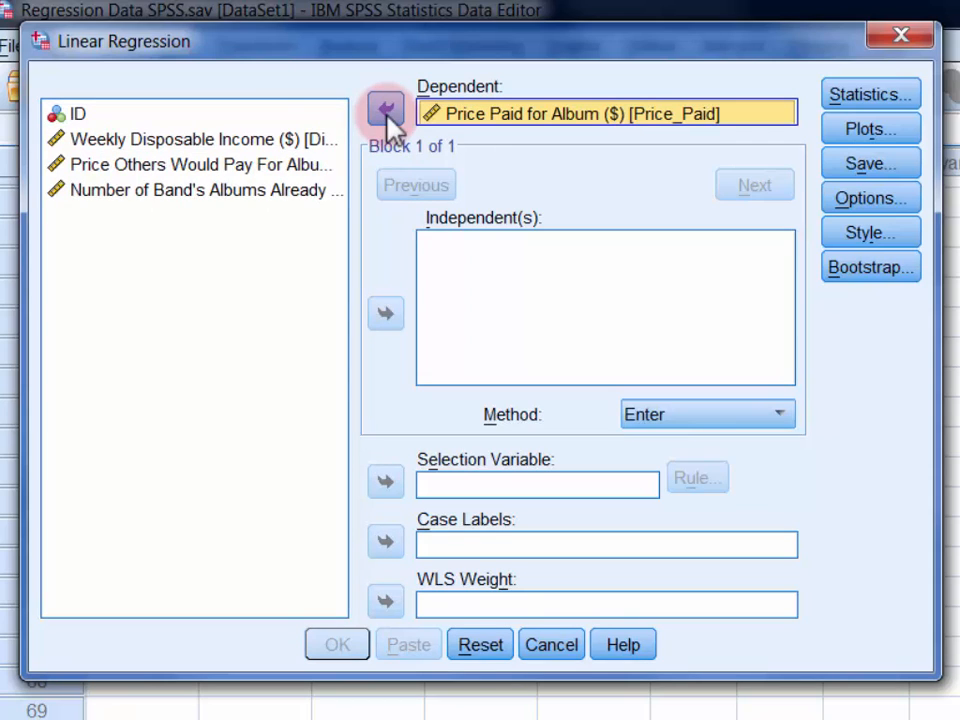
- Enter Disp_Income and Price_Others as block 1 predictors and Albums as block 2
{"action": "left_click", "coordinate": [384, 108]}
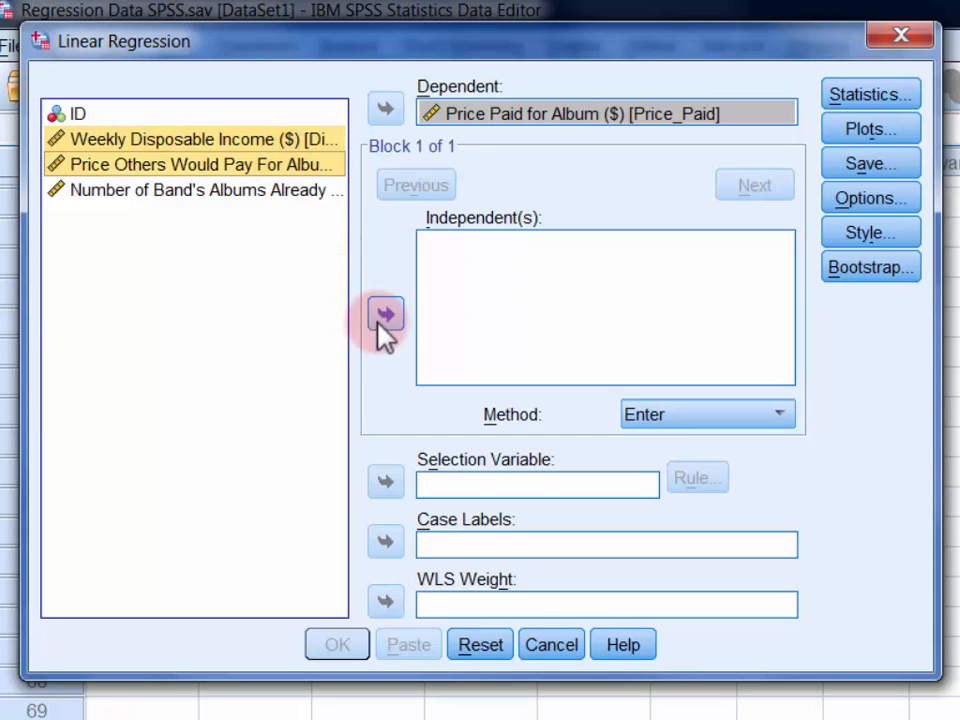
{"action": "left_click", "coordinate": [386, 312]}
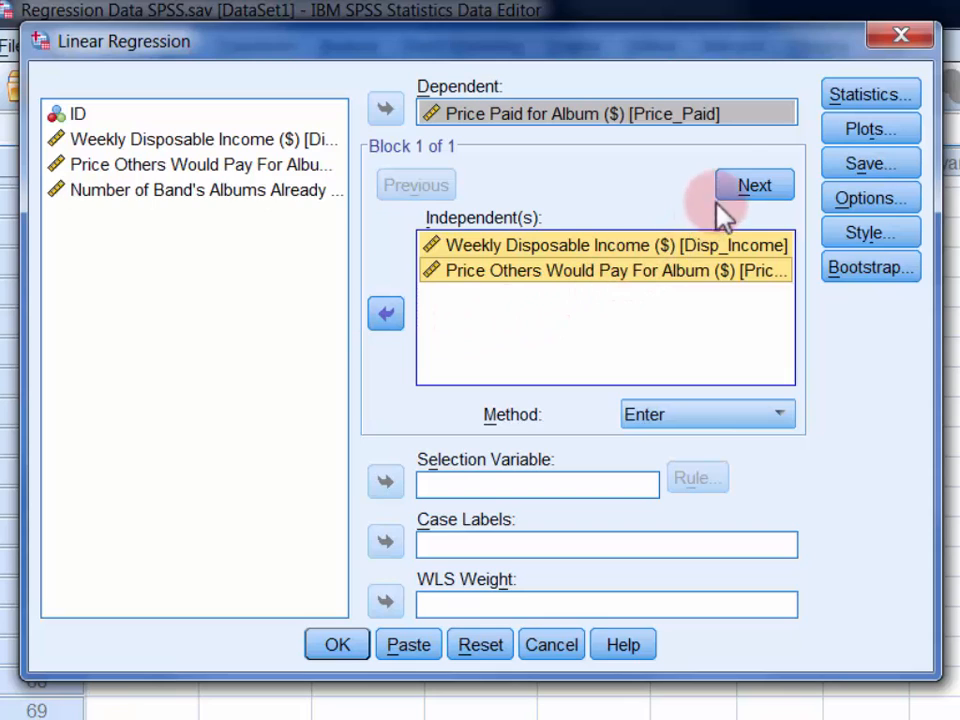
{"action": "left_click", "coordinate": [754, 184]}
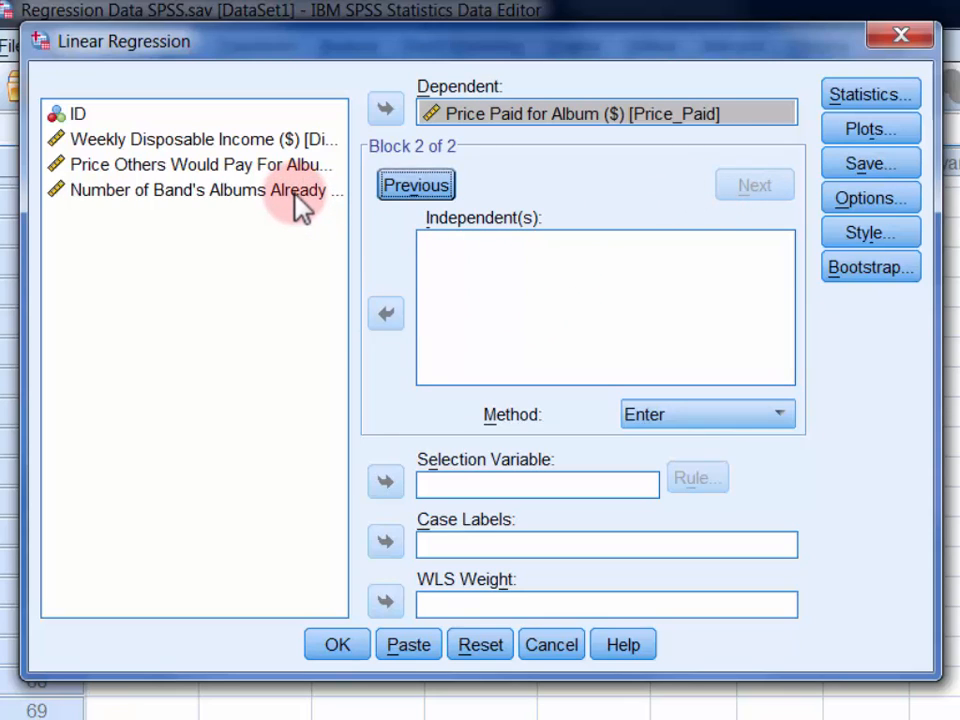
{"action": "left_click", "coordinate": [200, 190]}
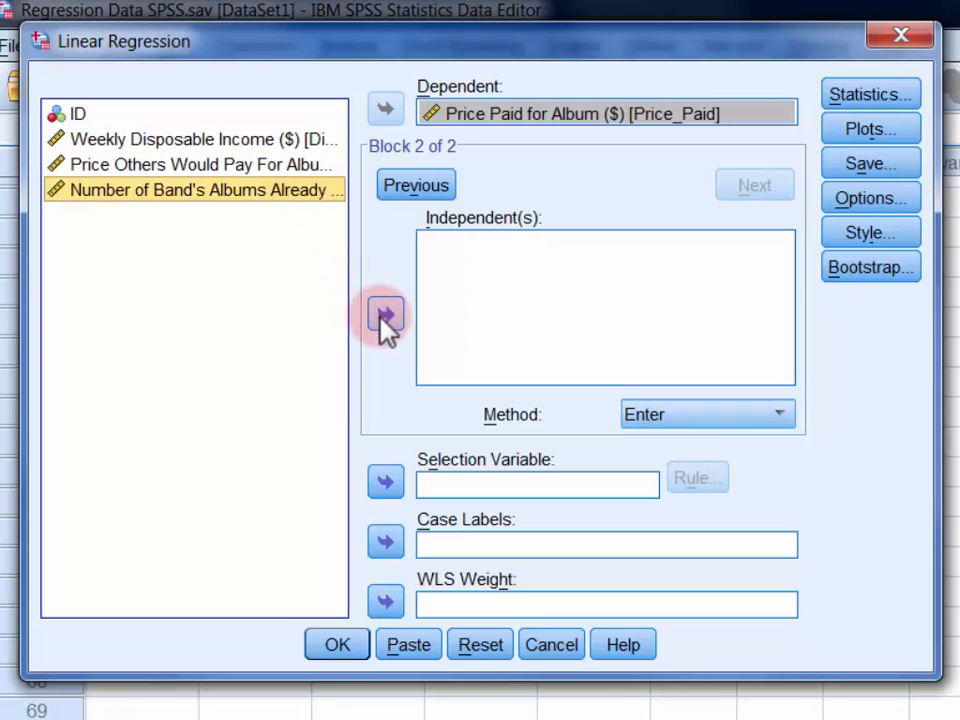
{"action": "left_click", "coordinate": [386, 316]}
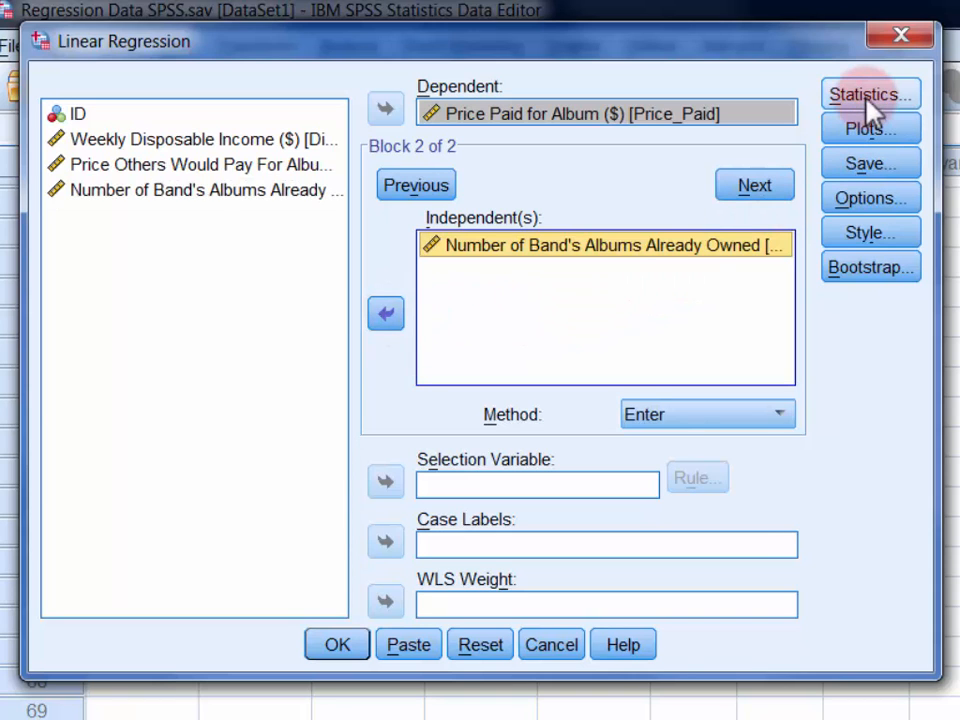
- Request confidence intervals, R squared change, descriptives, part/partial correlations and collinearity diagnostics
{"action": "left_click", "coordinate": [868, 94]}
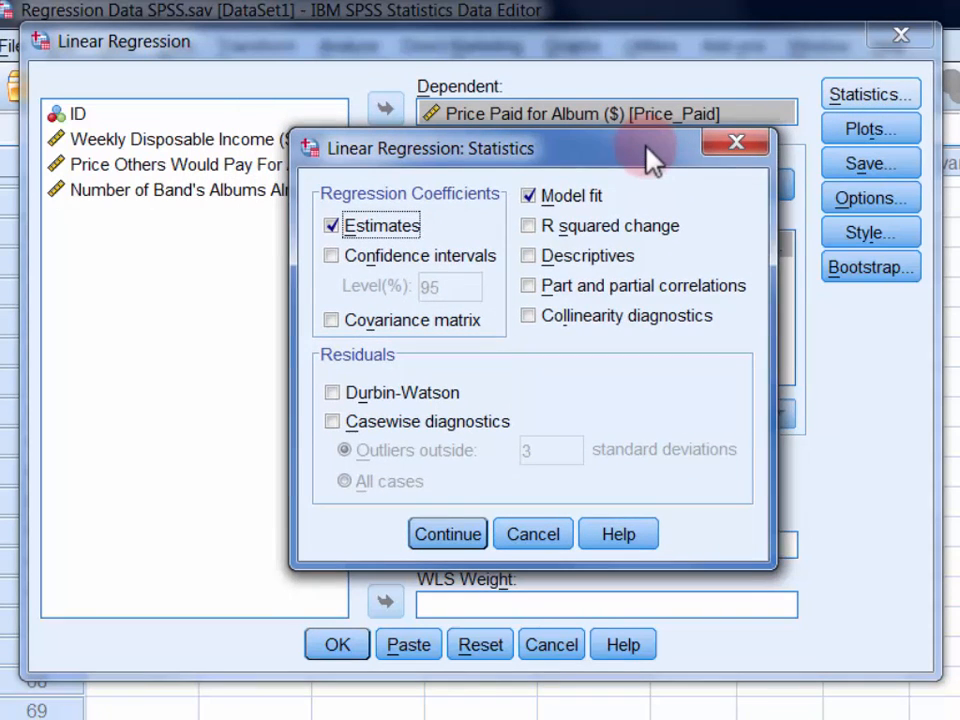
{"action": "left_click", "coordinate": [332, 256]}
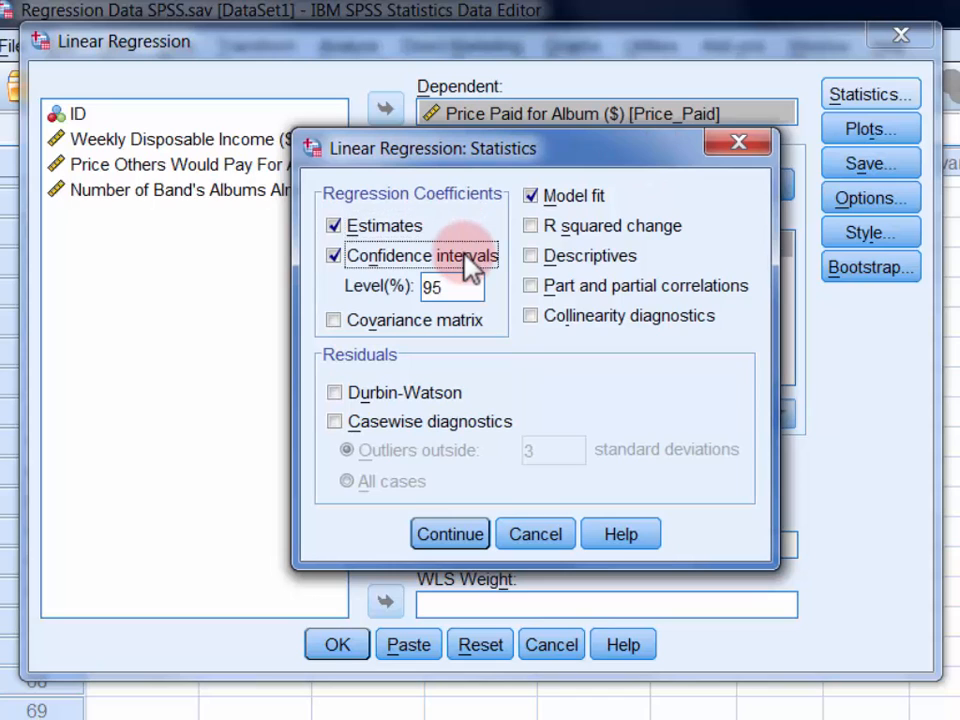
{"action": "left_click", "coordinate": [532, 224]}
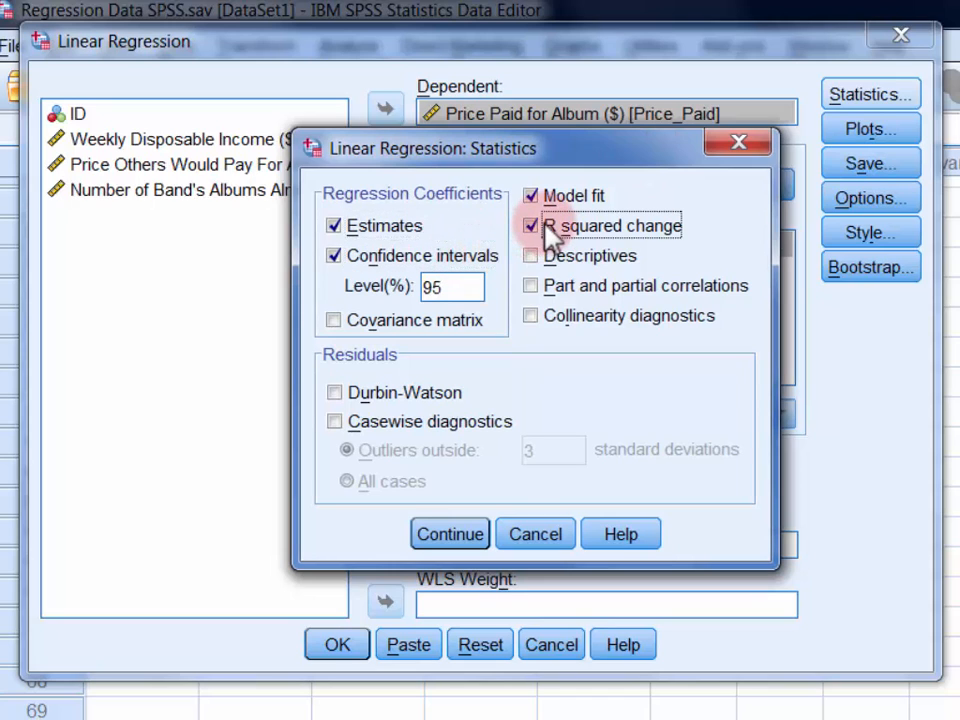
{"action": "left_click", "coordinate": [532, 256]}
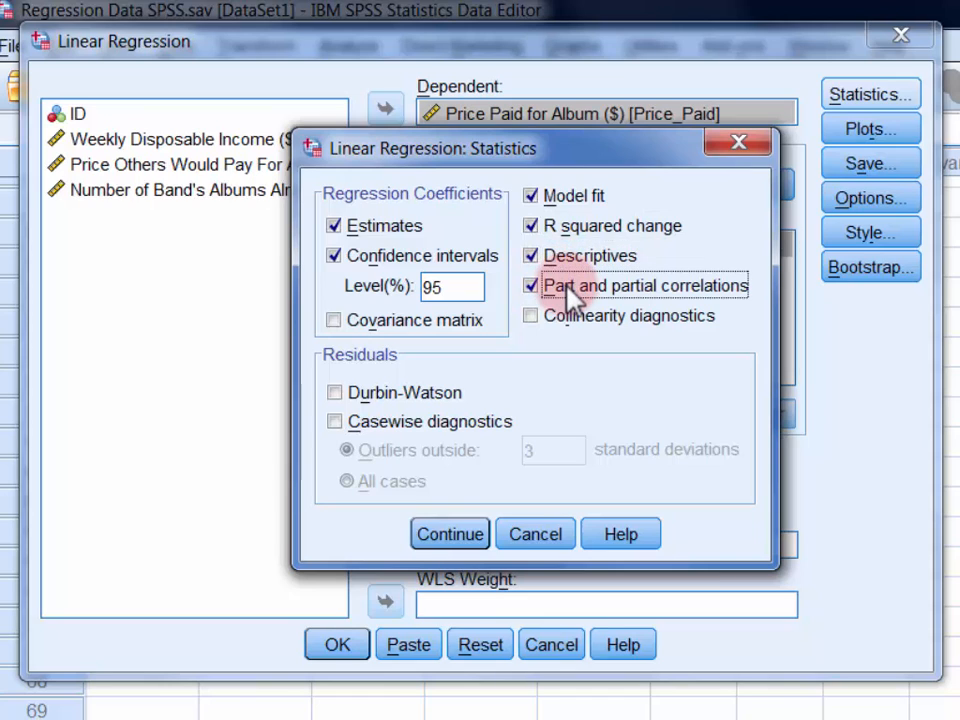
{"action": "left_click", "coordinate": [532, 316]}
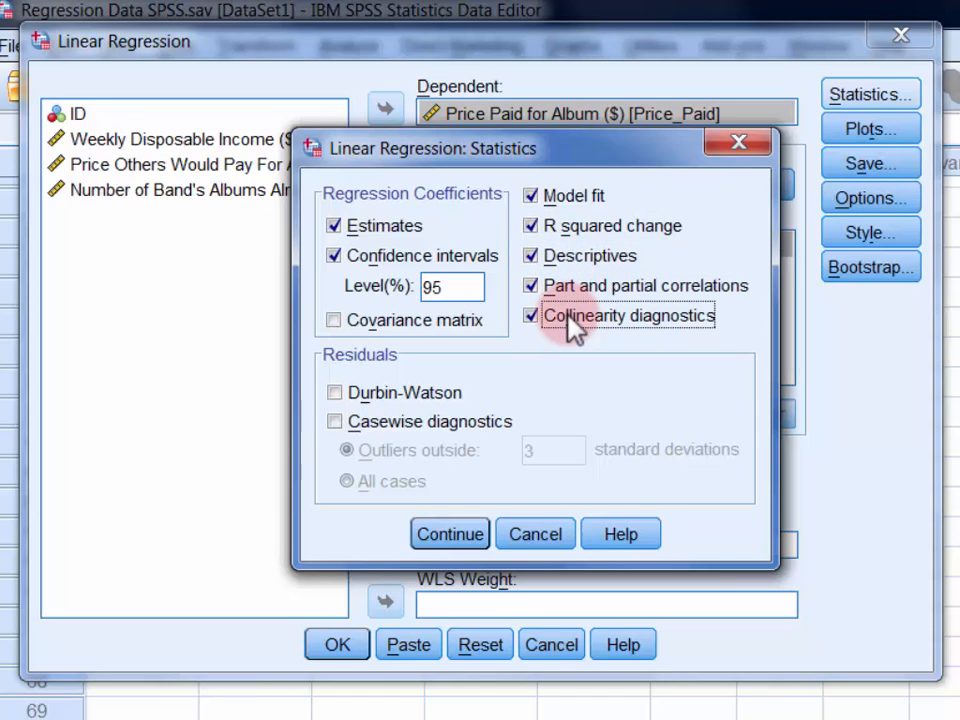
{"action": "mouse_move", "coordinate": [540, 390]}
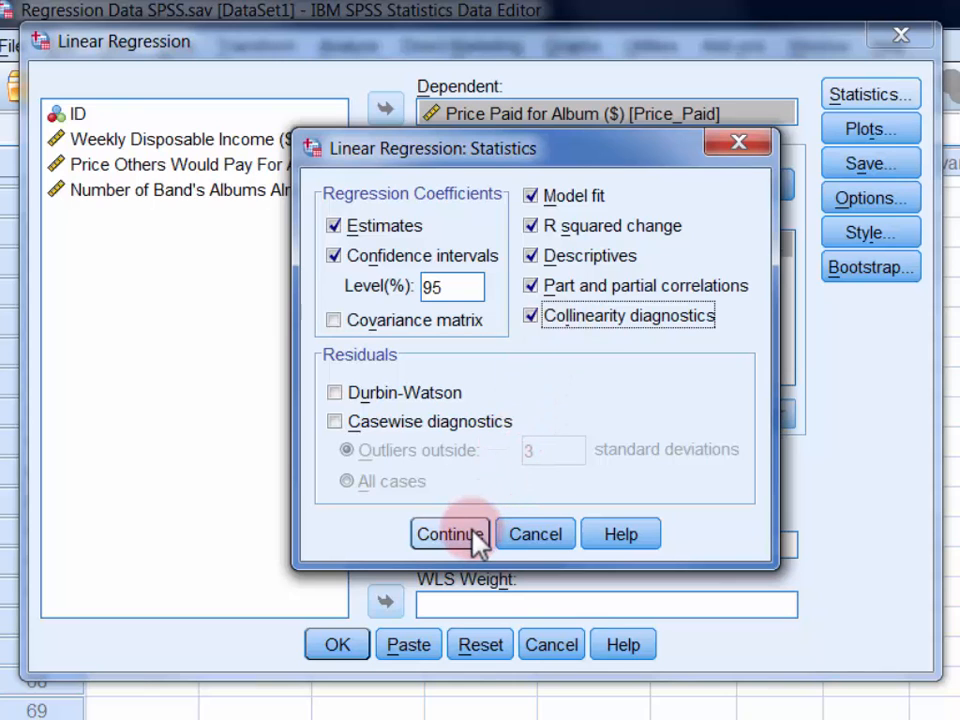
{"action": "left_click", "coordinate": [448, 532]}
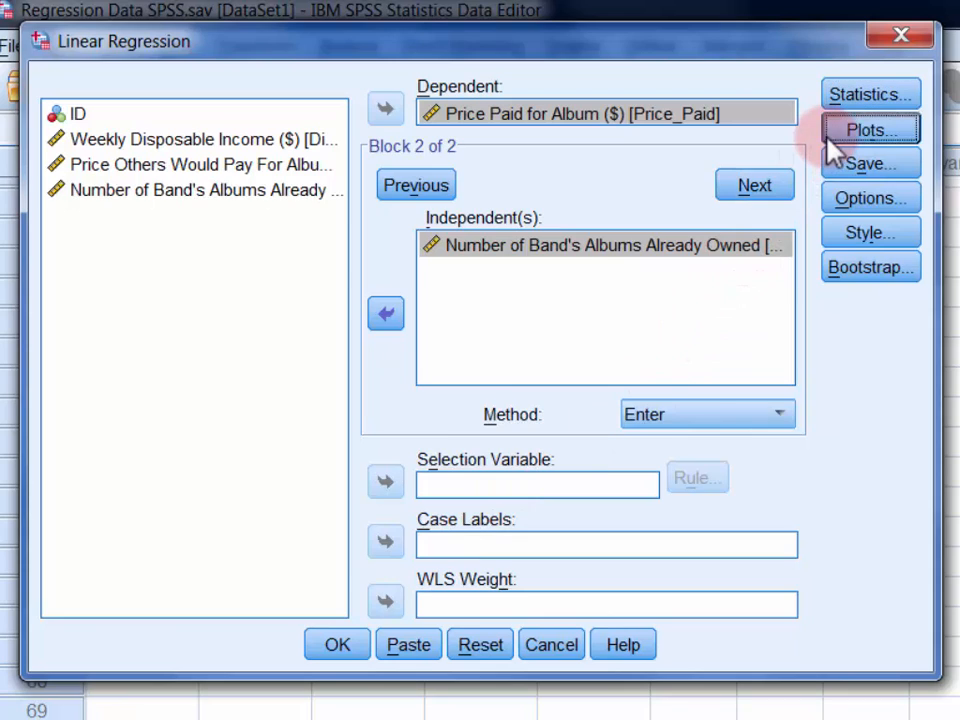
- Set up a scatterplot of *ZRESID on Y against *ZPRED on X
{"action": "left_click", "coordinate": [868, 128]}
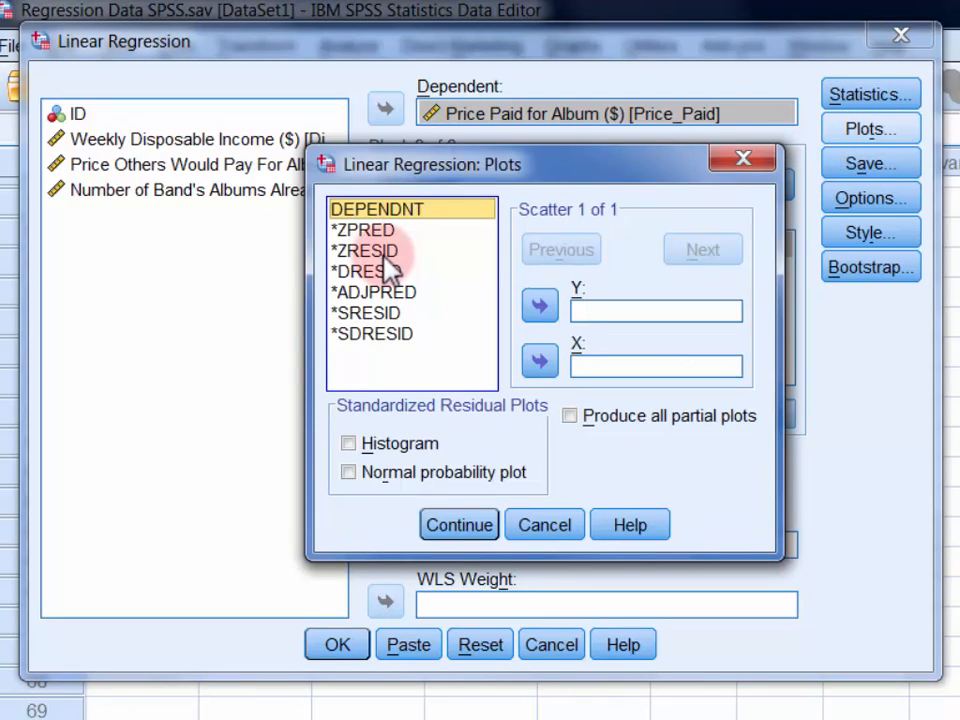
{"action": "left_click", "coordinate": [366, 250]}
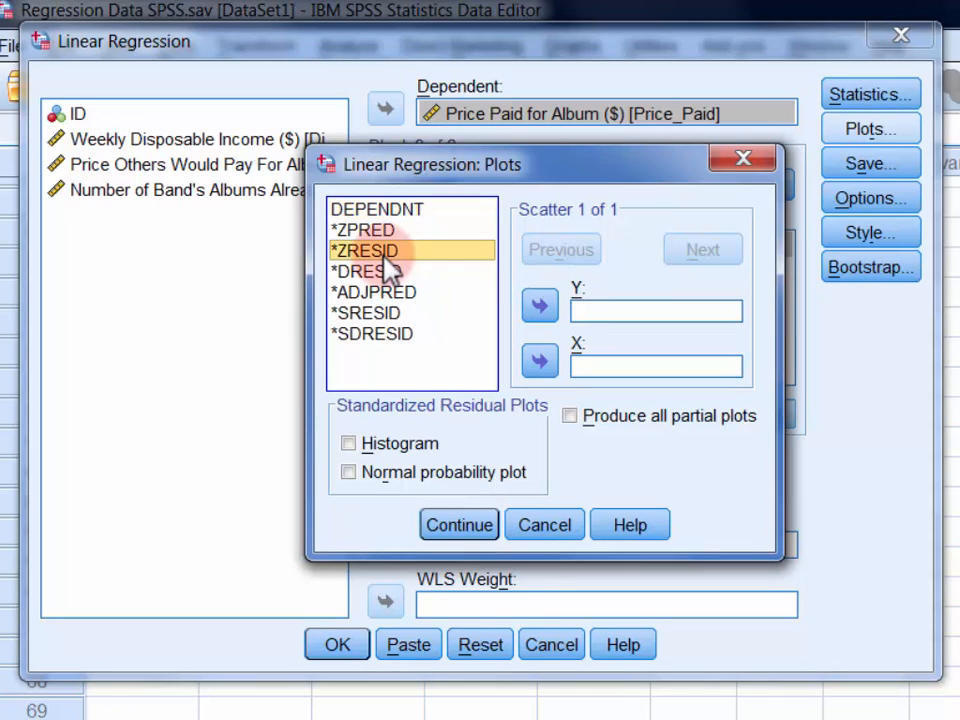
{"action": "mouse_move", "coordinate": [538, 304]}
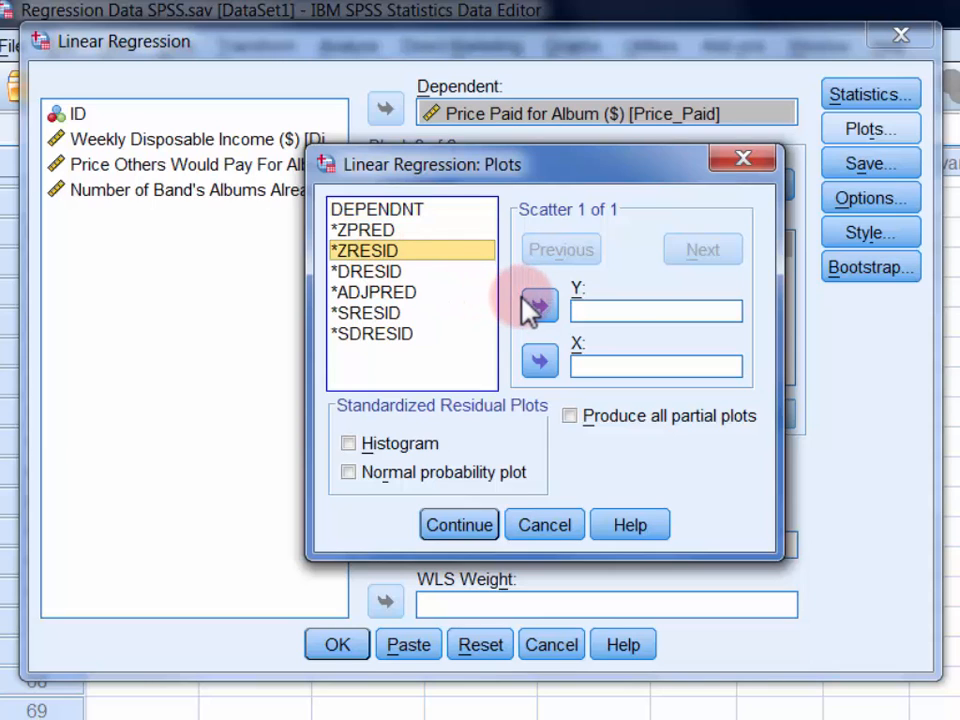
{"action": "left_click", "coordinate": [540, 304]}
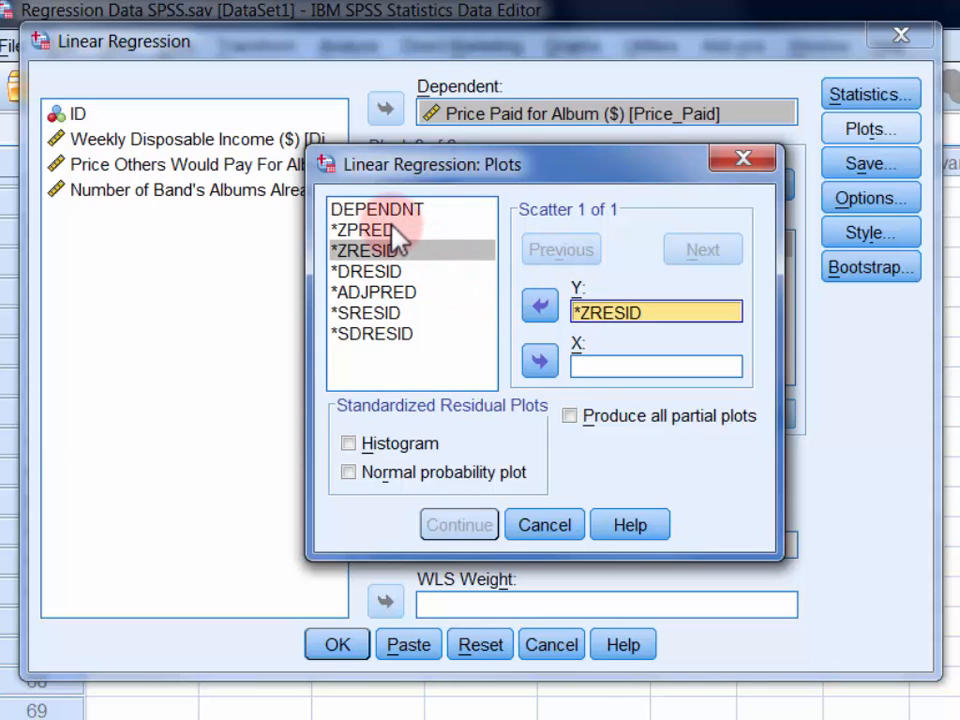
{"action": "left_click", "coordinate": [366, 230]}
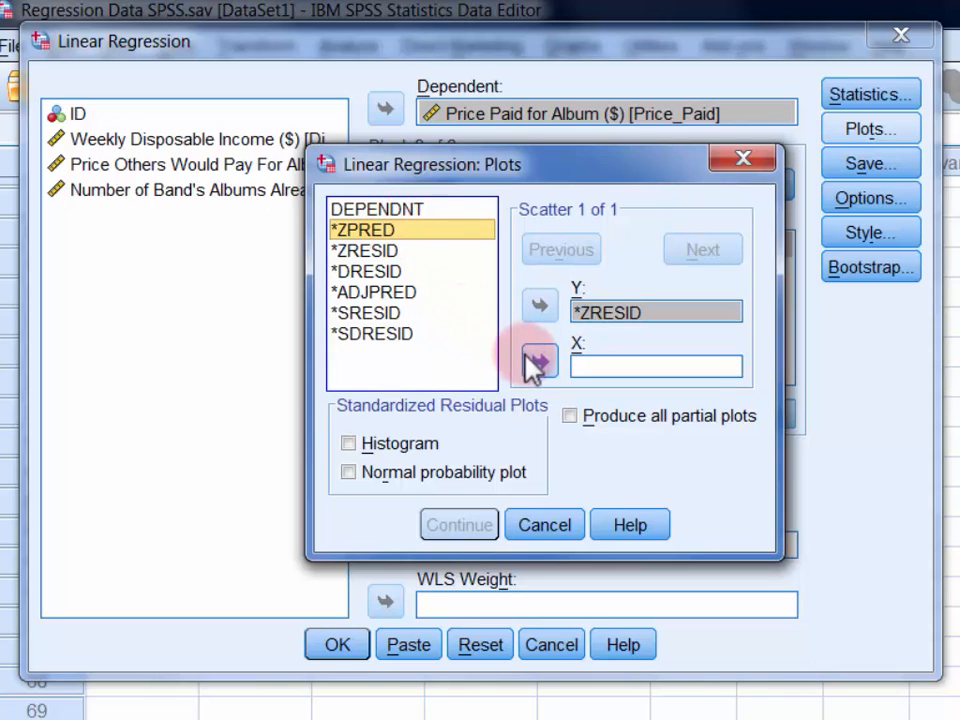
{"action": "left_click", "coordinate": [540, 360]}
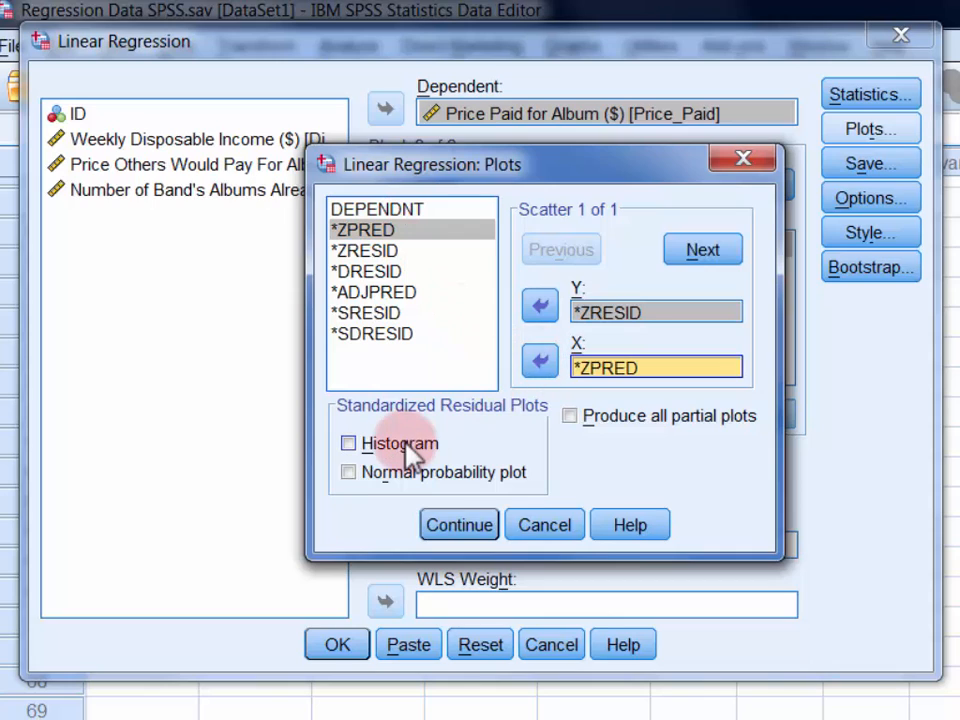
- Add a standardized residual histogram and normal probability plot
{"action": "left_click", "coordinate": [348, 444]}
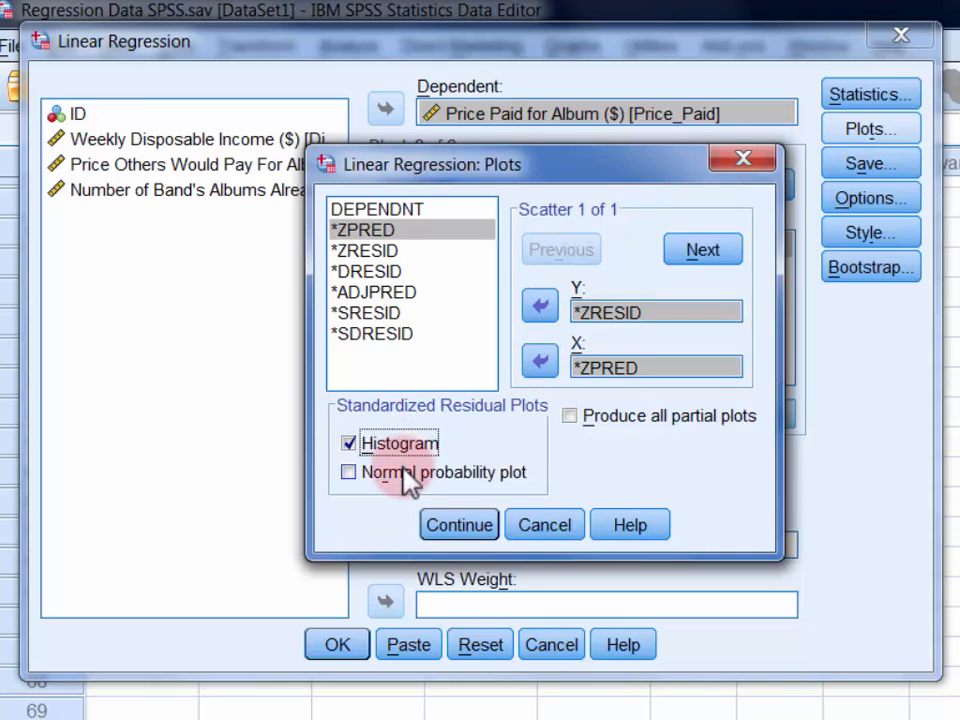
{"action": "left_click", "coordinate": [348, 472]}
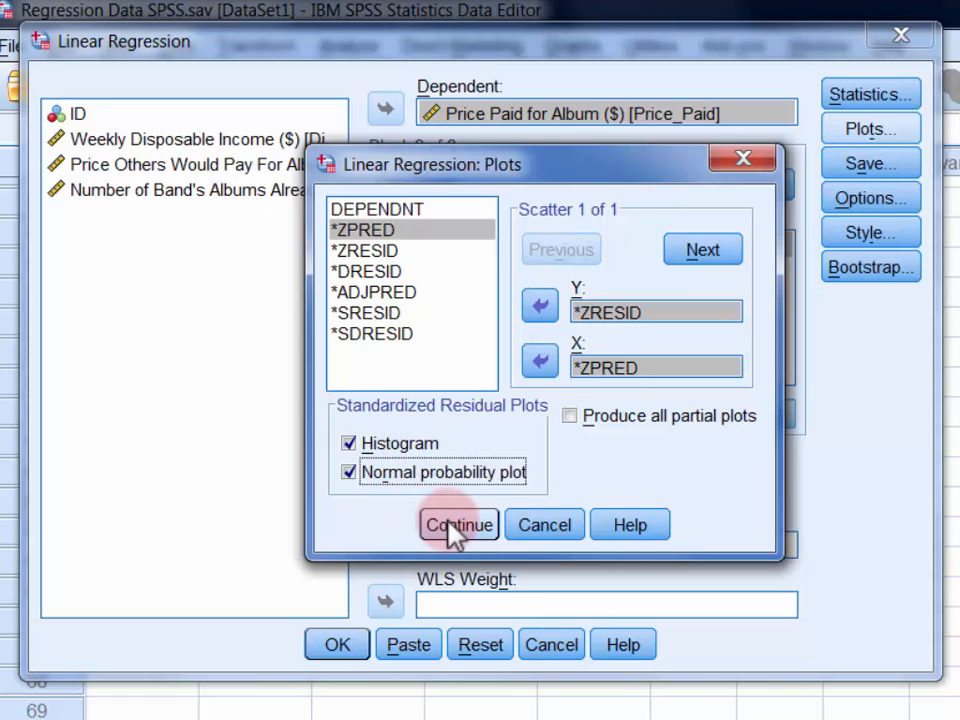
{"action": "left_click", "coordinate": [458, 524]}
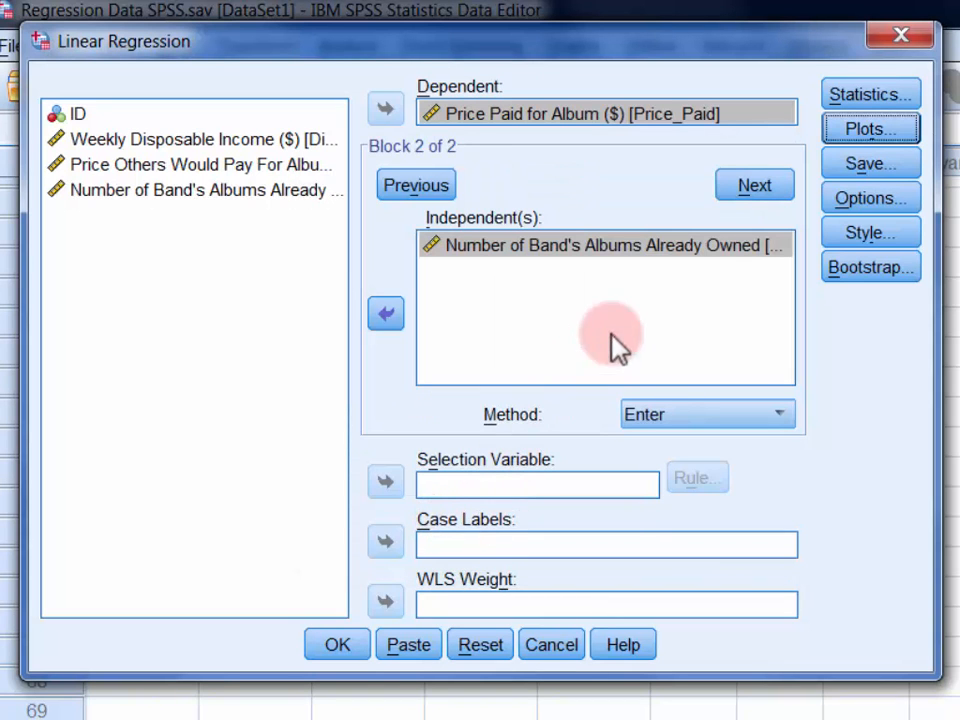
- Save standardized residuals, Mahalanobis and Cook's distances, then run the regression
{"action": "left_click", "coordinate": [868, 164]}
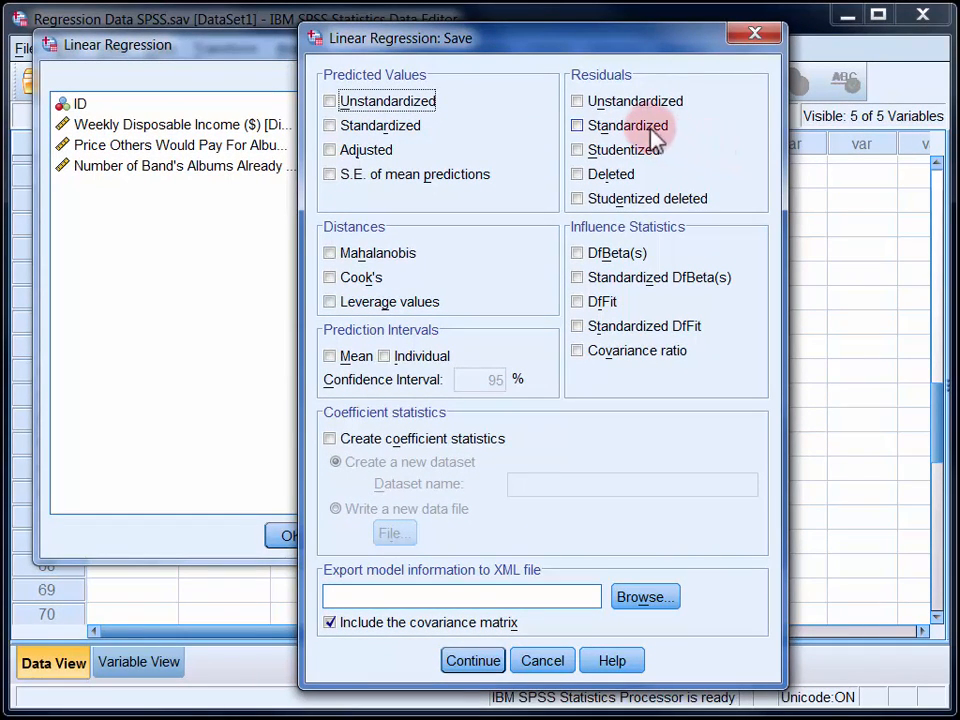
{"action": "left_click", "coordinate": [576, 124]}
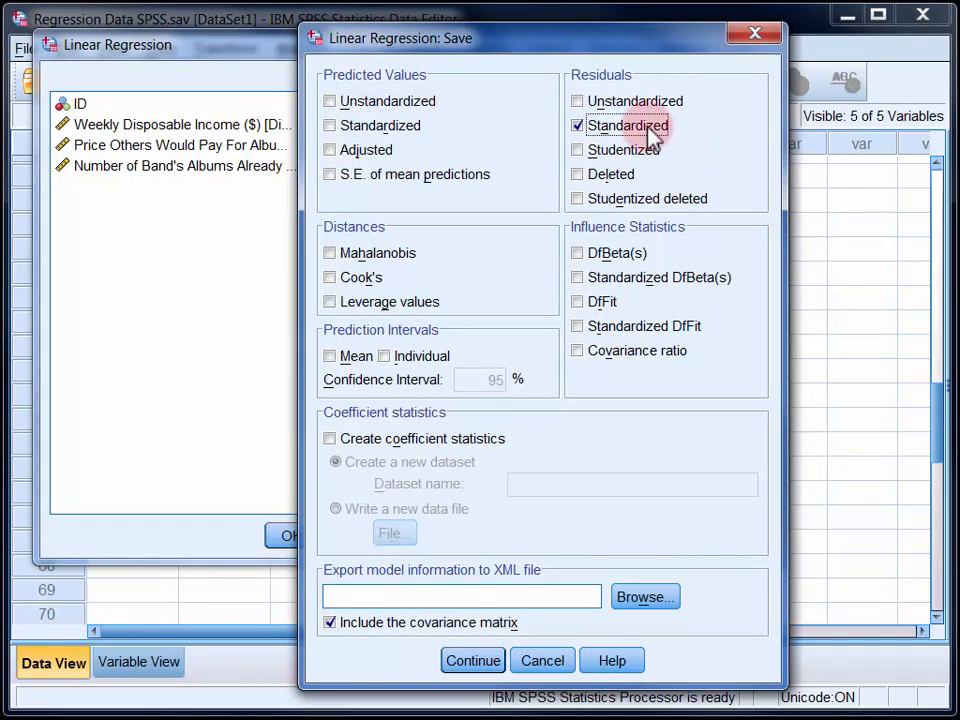
{"action": "left_click", "coordinate": [330, 252]}
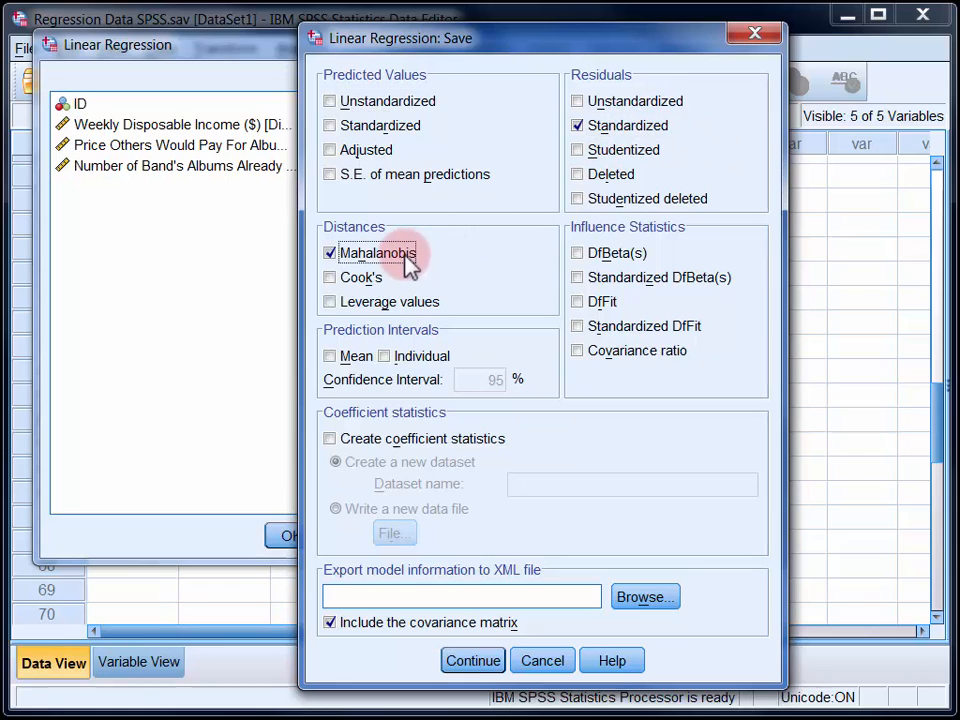
{"action": "left_click", "coordinate": [330, 276]}
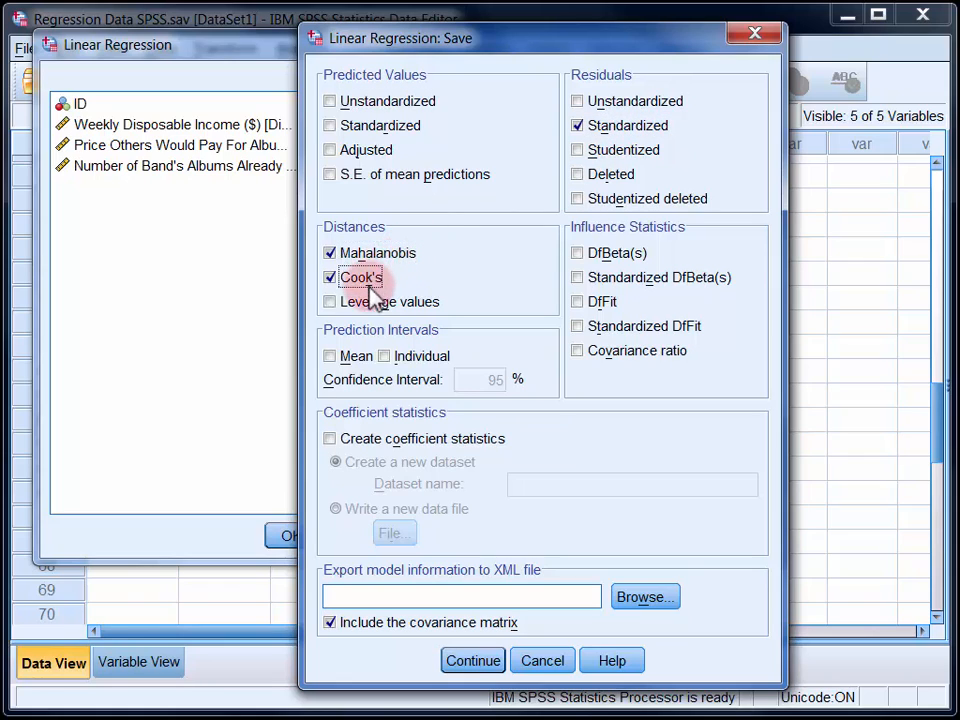
{"action": "left_click", "coordinate": [472, 660]}
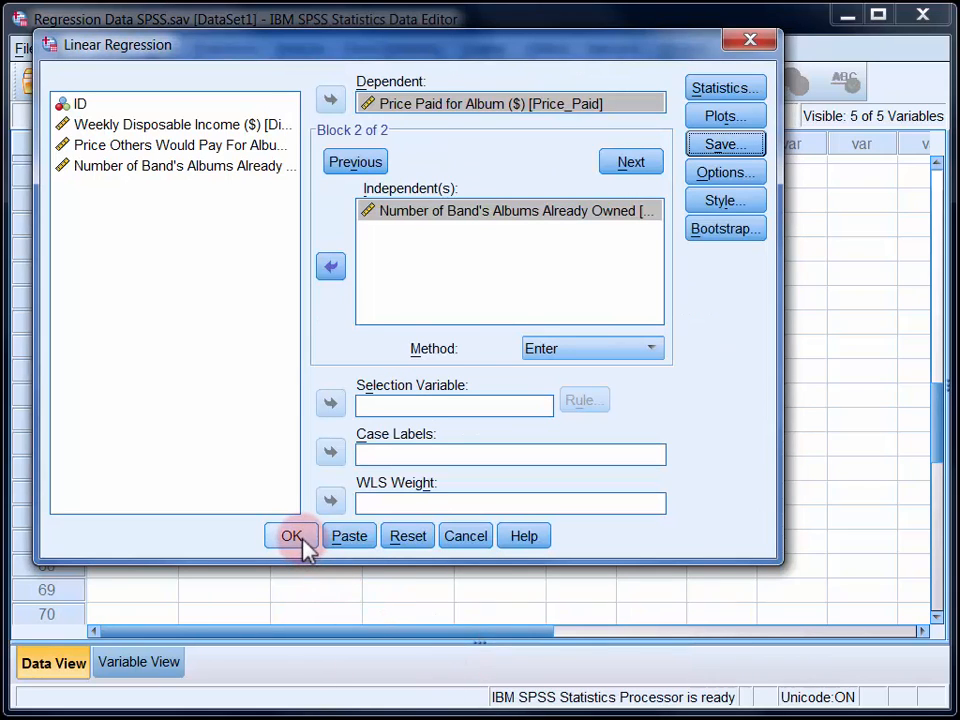
{"action": "left_click", "coordinate": [292, 536]}
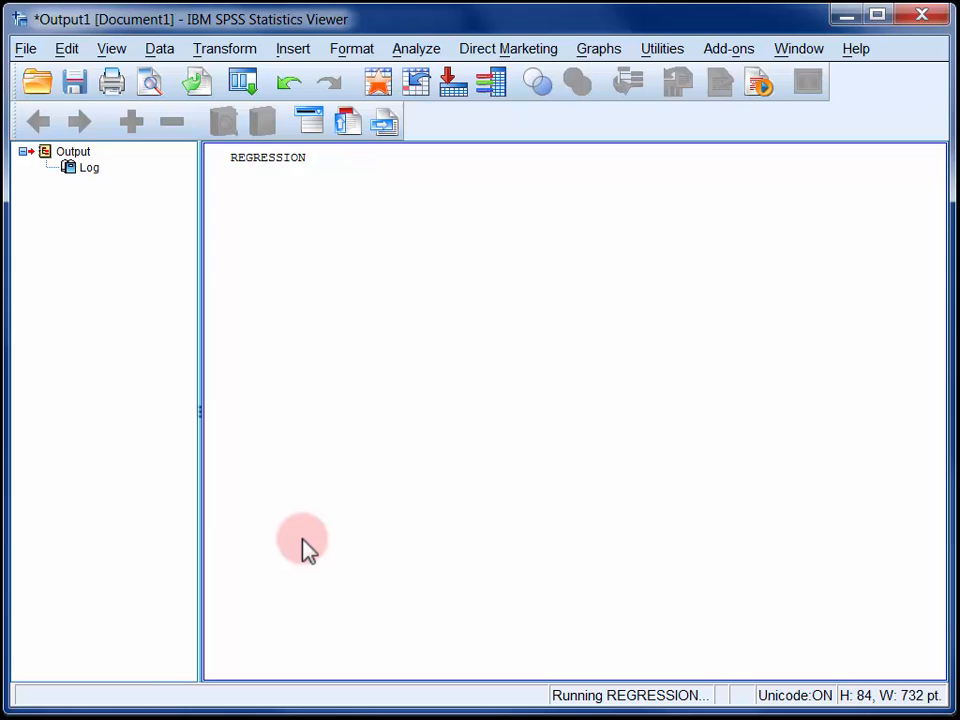